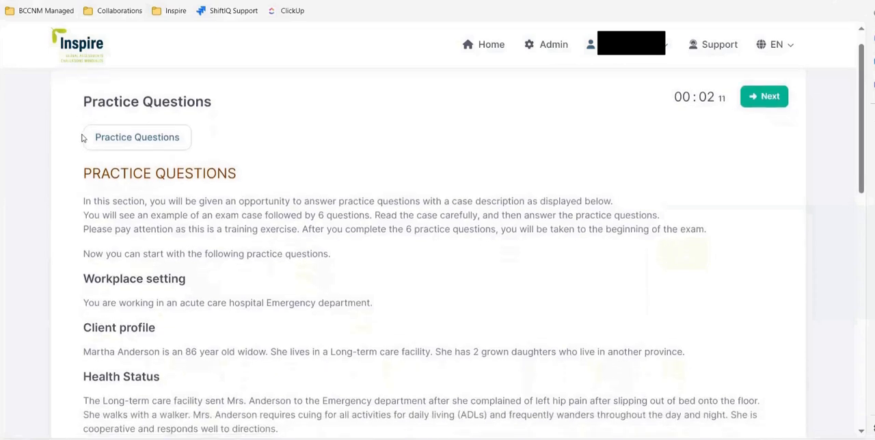
Choose a radio-button answer for Question 1 on what dementia affects
scroll(down, 3)
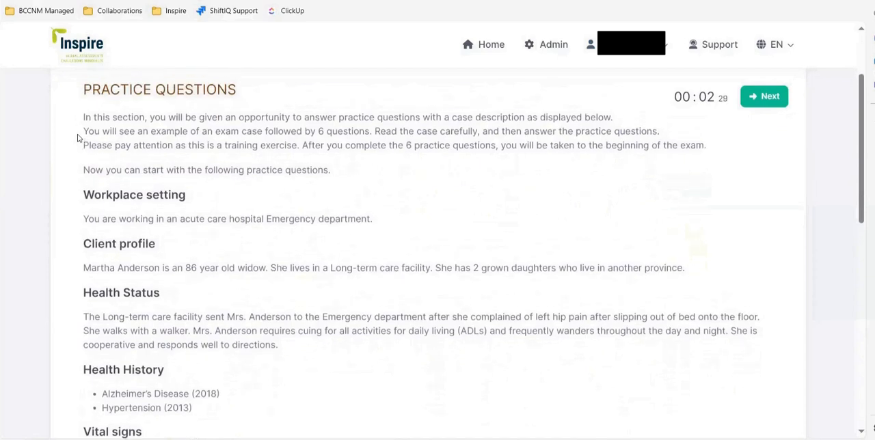
mouse_move(66, 214)
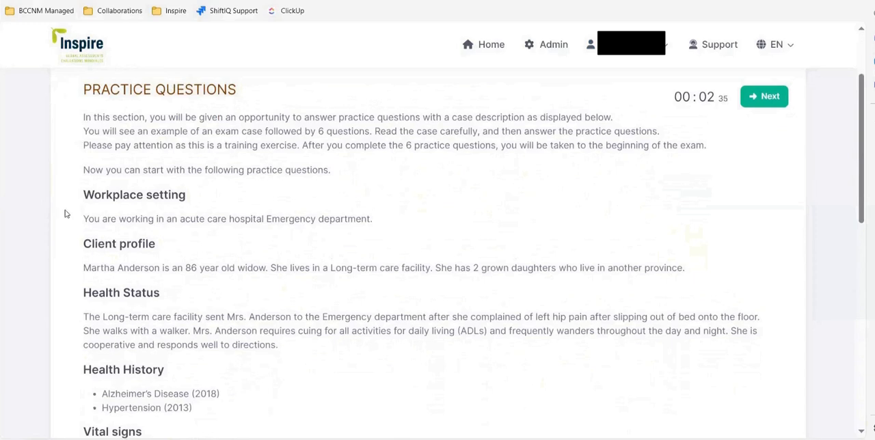
scroll(down, 3)
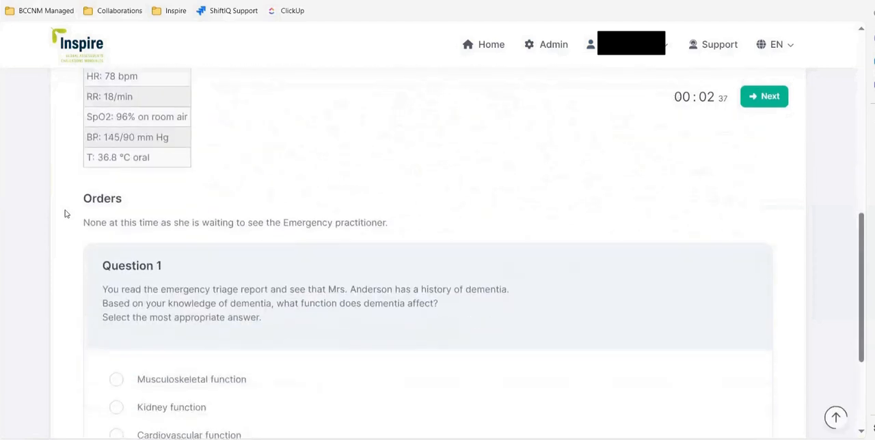
scroll(down, 3)
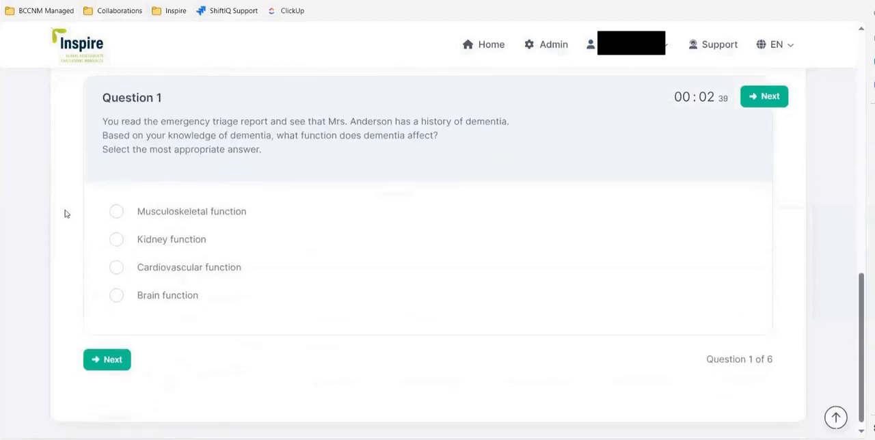
scroll(up, 3)
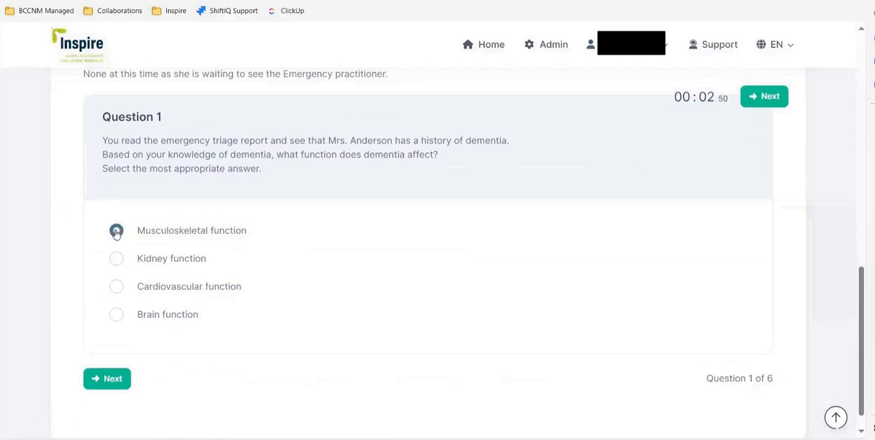
click(116, 230)
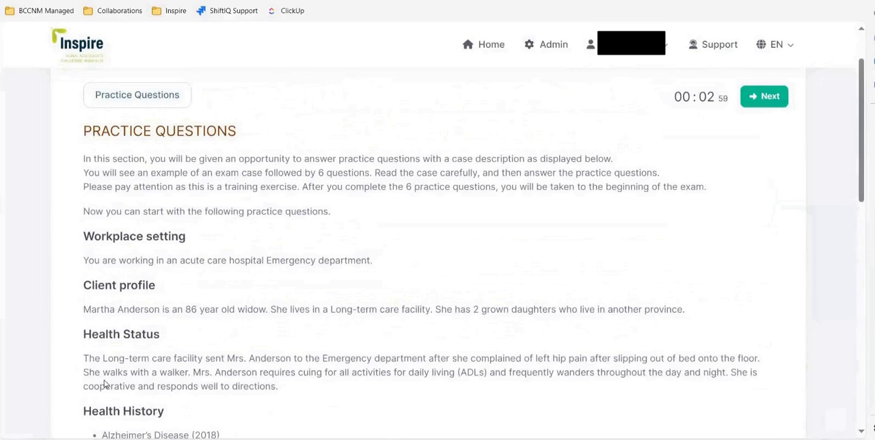
Check 'behaviour is not acceptable' and 'calm, positive voice' for Question 2, dismissing the no-more-selections alert
click(763, 96)
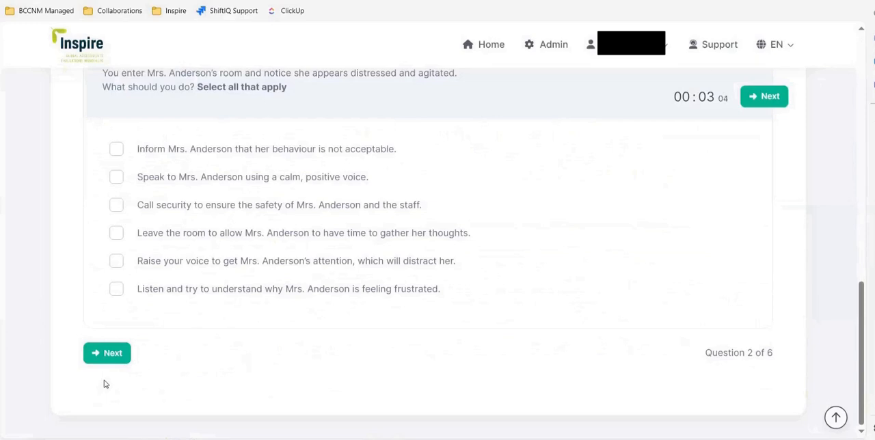
mouse_move(112, 320)
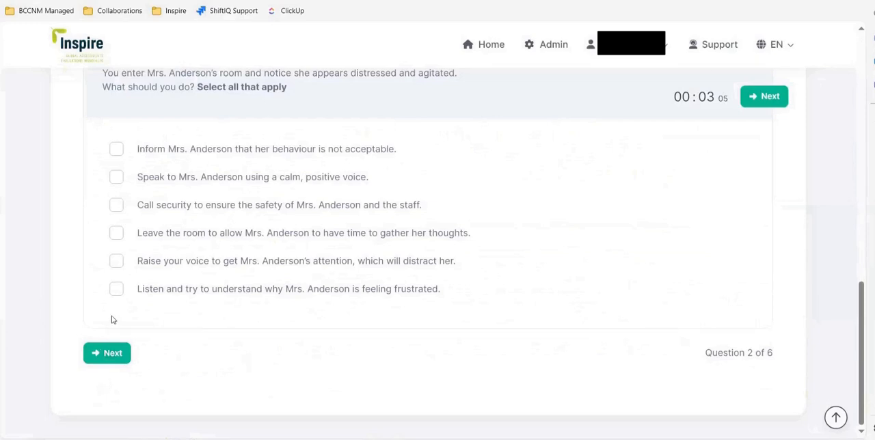
mouse_move(117, 189)
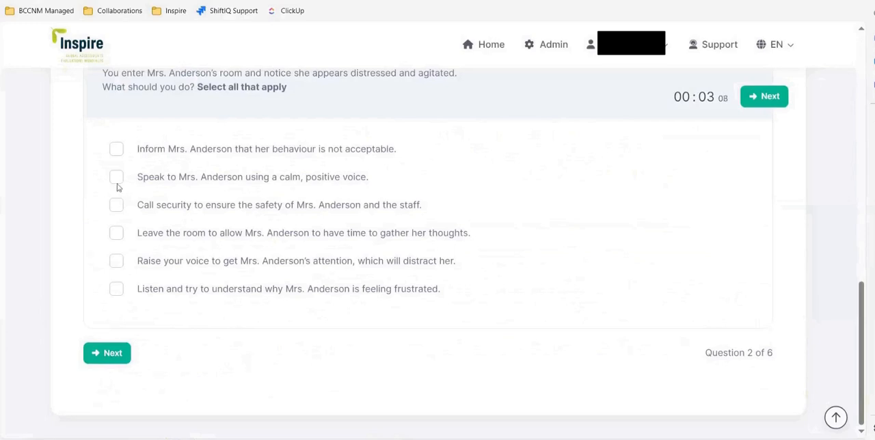
mouse_move(96, 101)
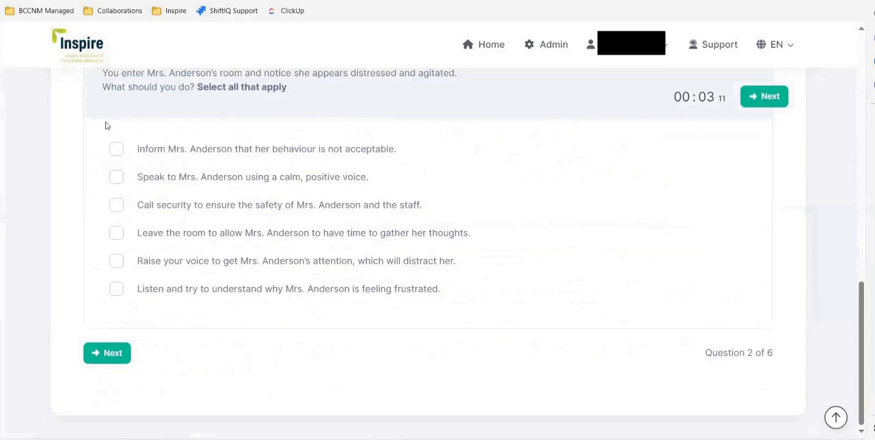
click(116, 147)
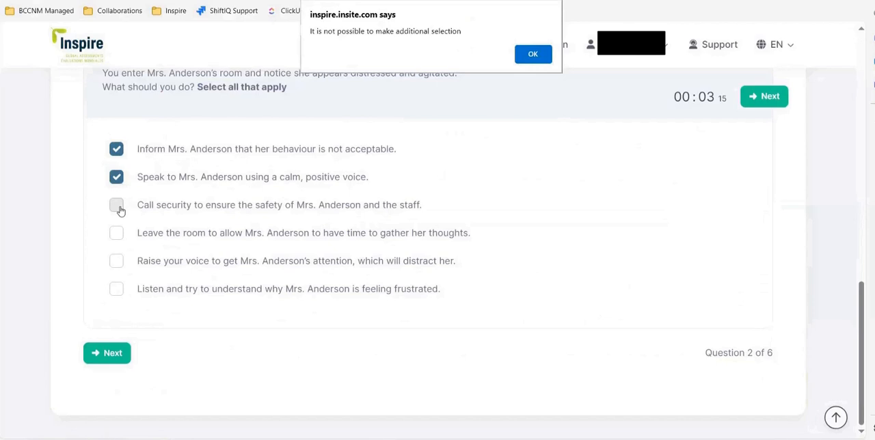
mouse_move(517, 137)
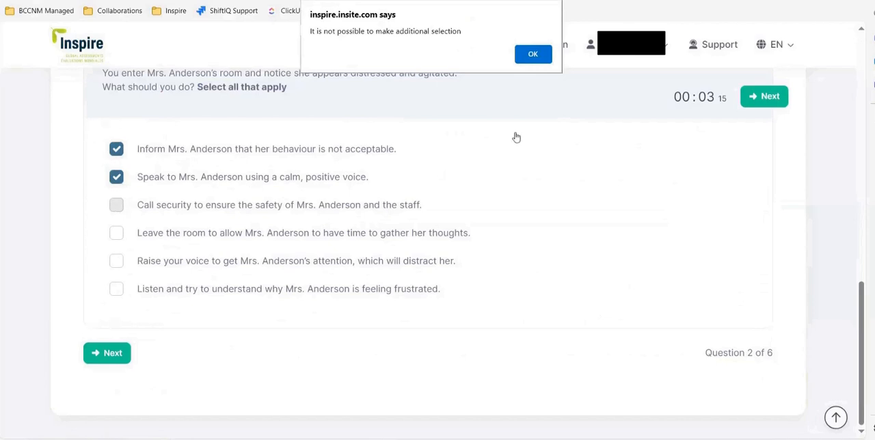
click(533, 54)
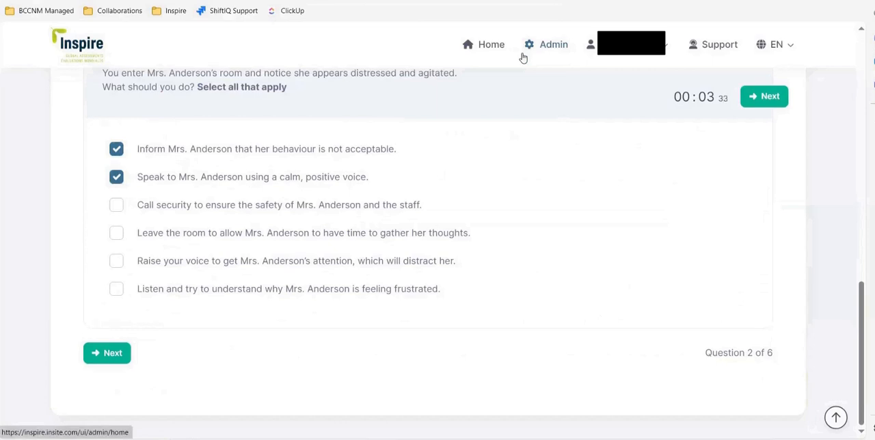
mouse_move(87, 139)
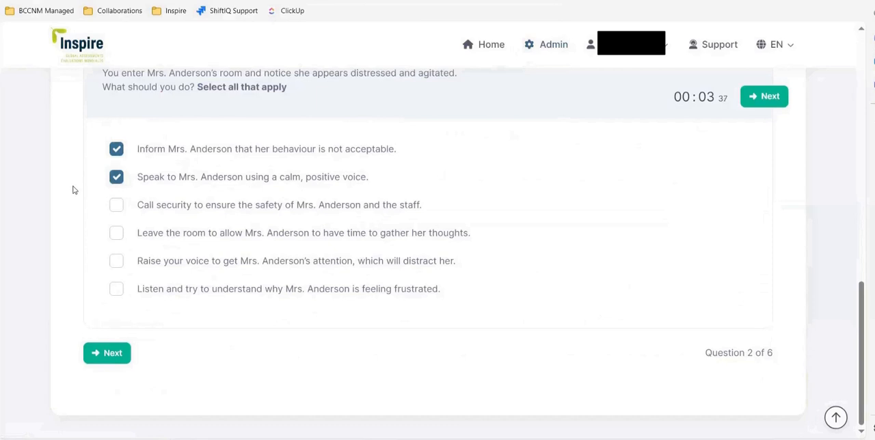
mouse_move(82, 328)
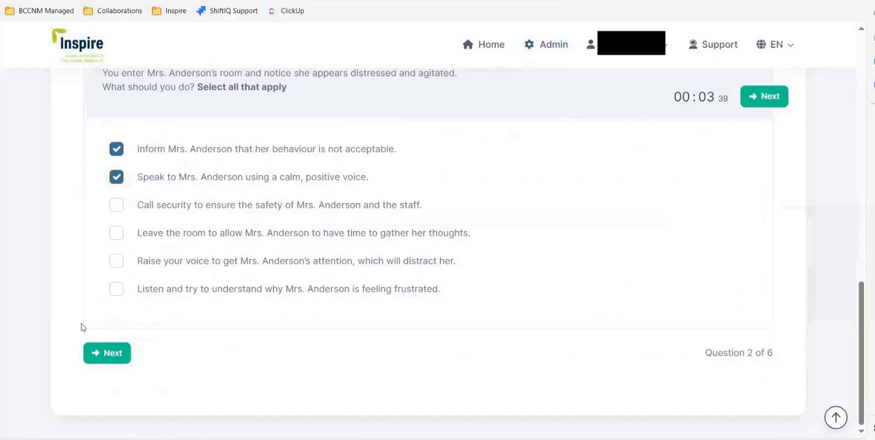
mouse_move(111, 301)
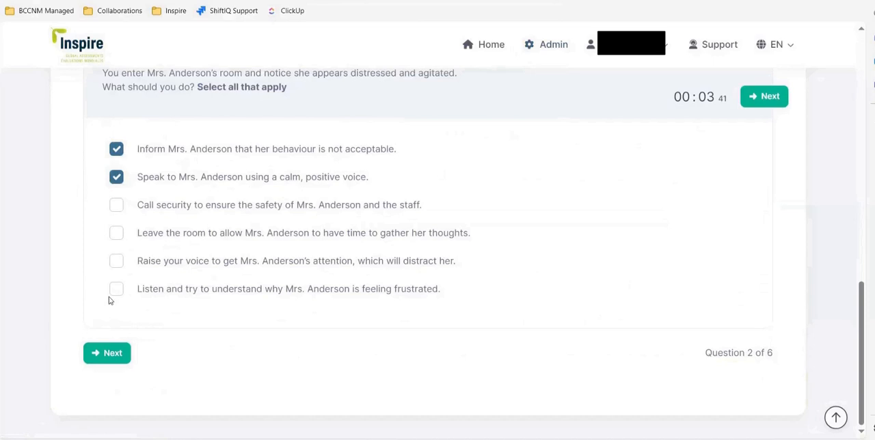
mouse_move(106, 352)
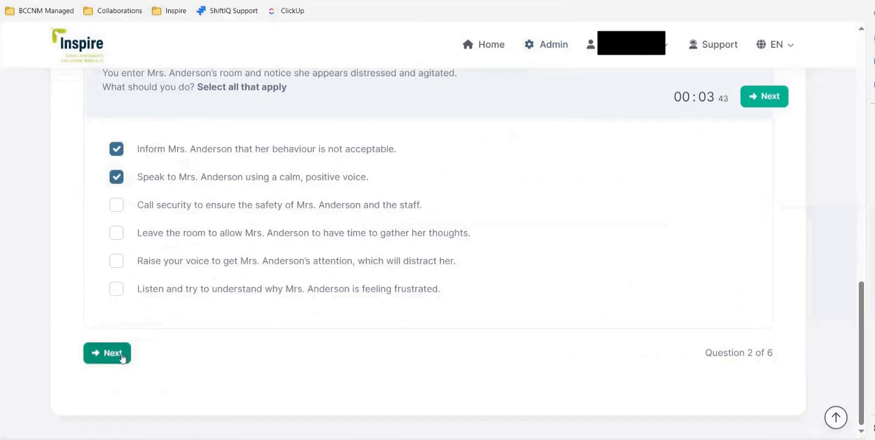
Move to Question 3 and drag 'Choose the correct sling' above 'Check the weight of the patient'
click(107, 353)
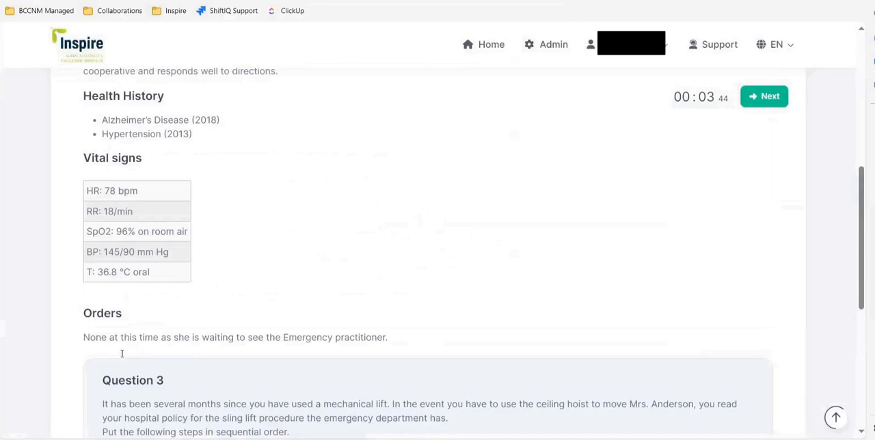
scroll(down, 3)
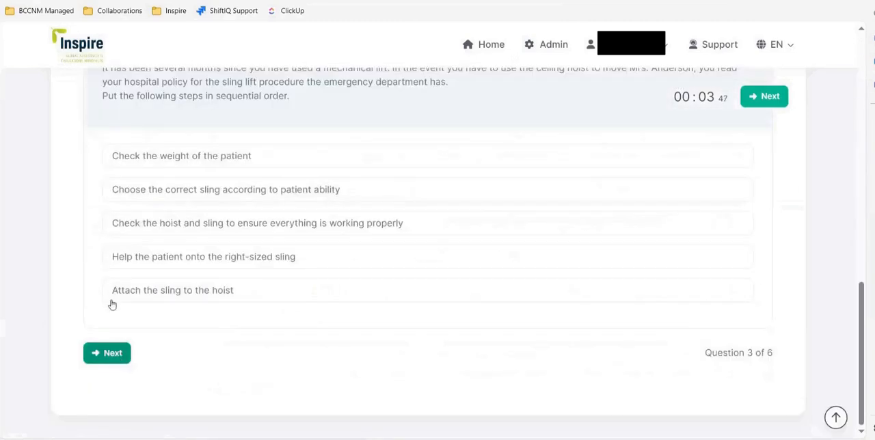
scroll(up, 3)
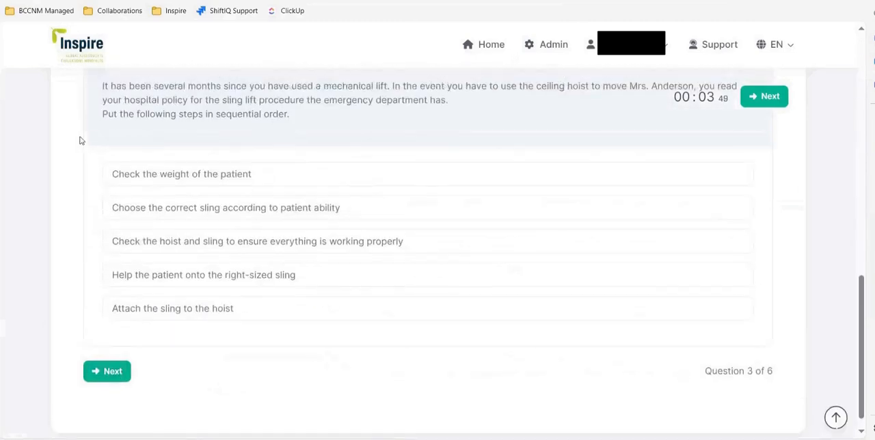
scroll(up, 3)
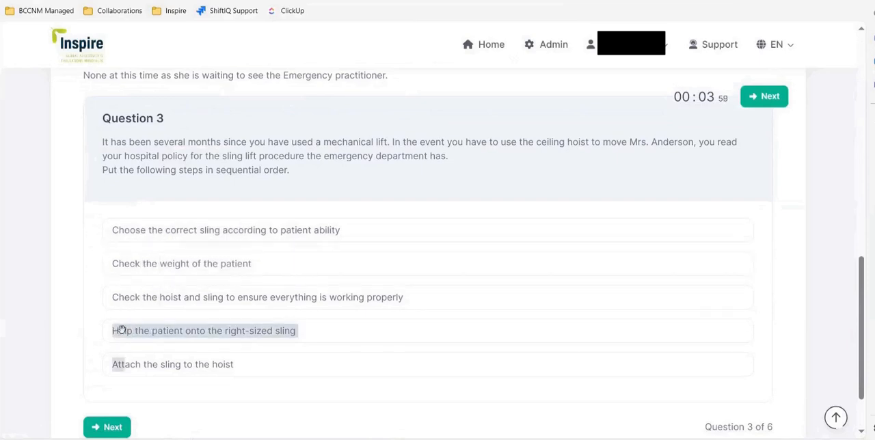
drag(204, 331, 204, 296)
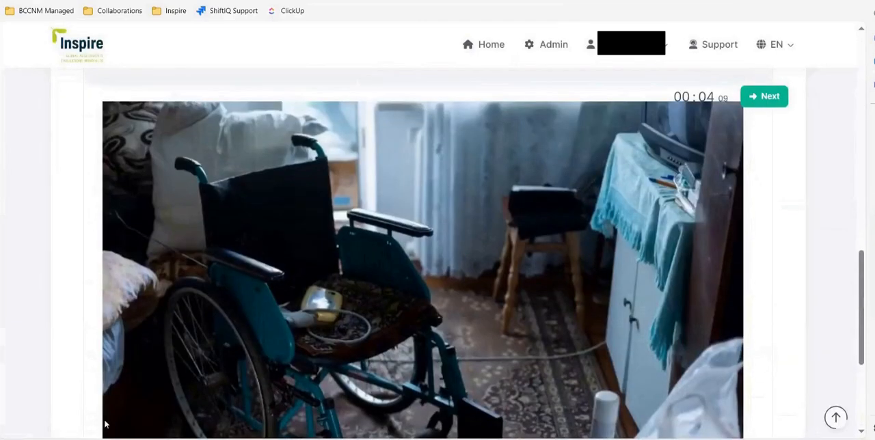
Mark the wheelchair and the object on the stool as risk items in the bedroom photo
scroll(up, 3)
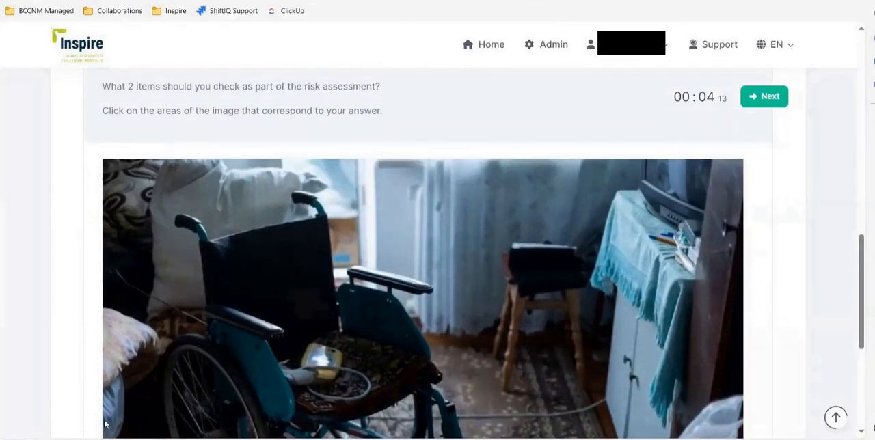
scroll(up, 3)
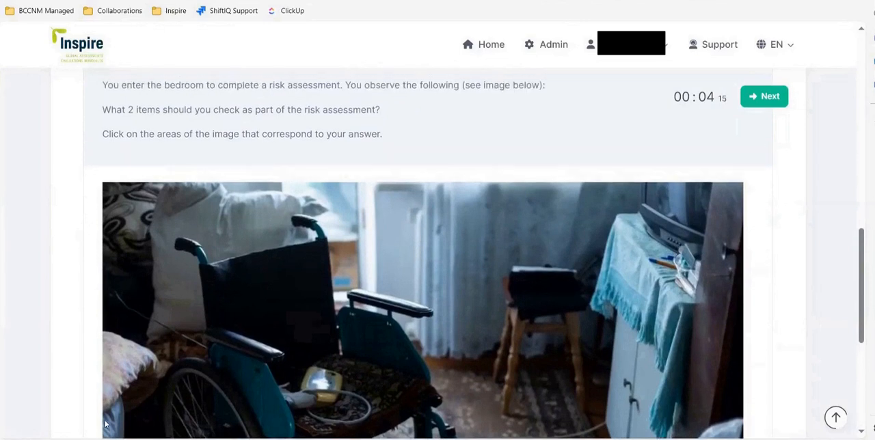
mouse_move(268, 297)
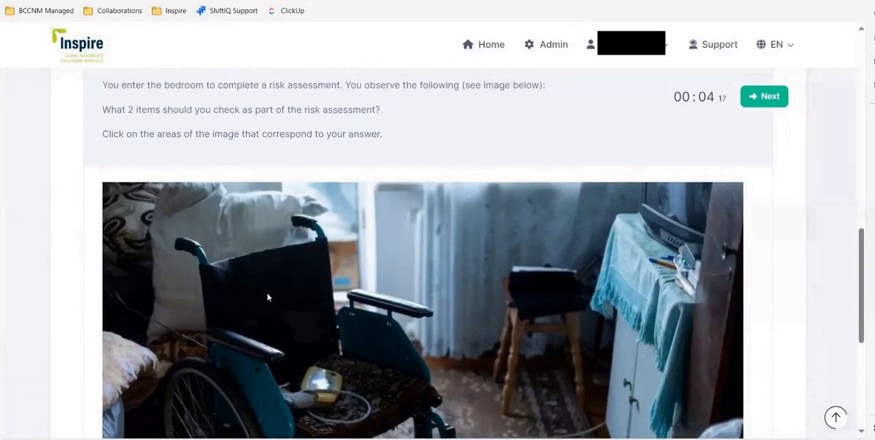
click(267, 293)
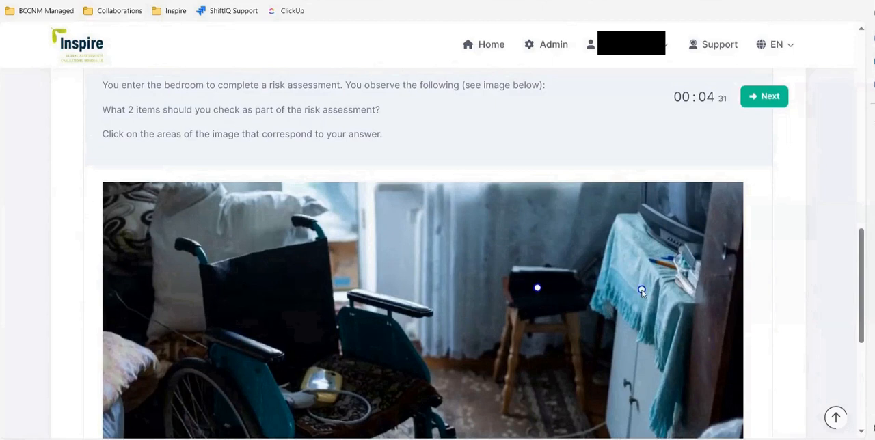
click(641, 290)
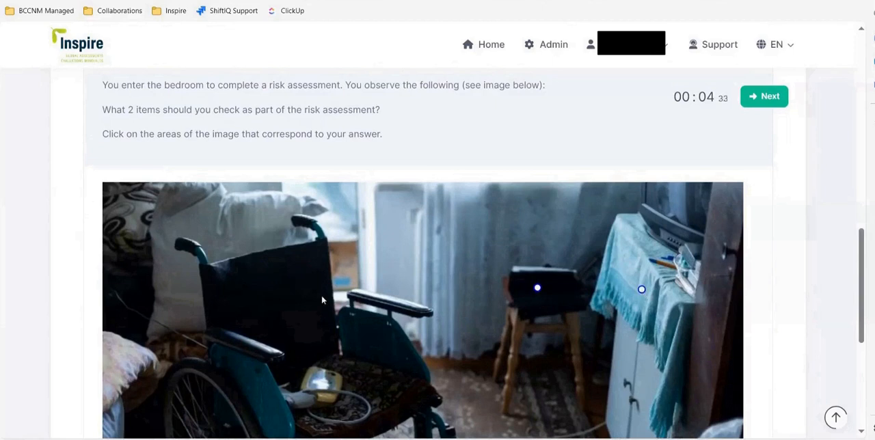
click(284, 292)
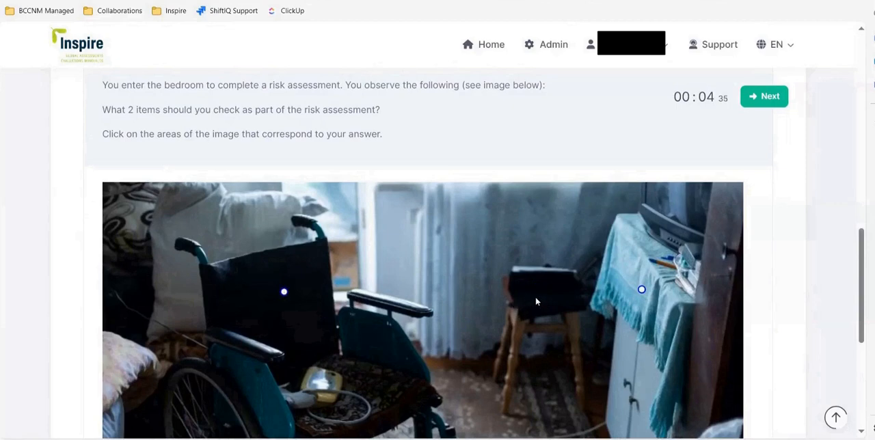
click(536, 297)
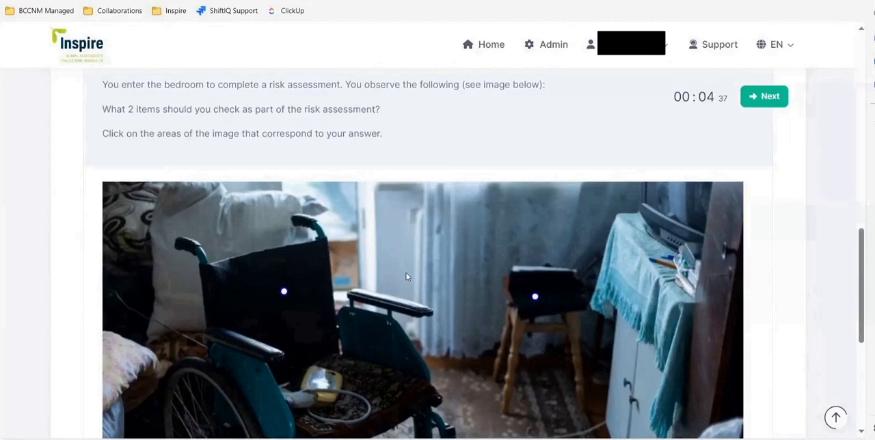
scroll(down, 3)
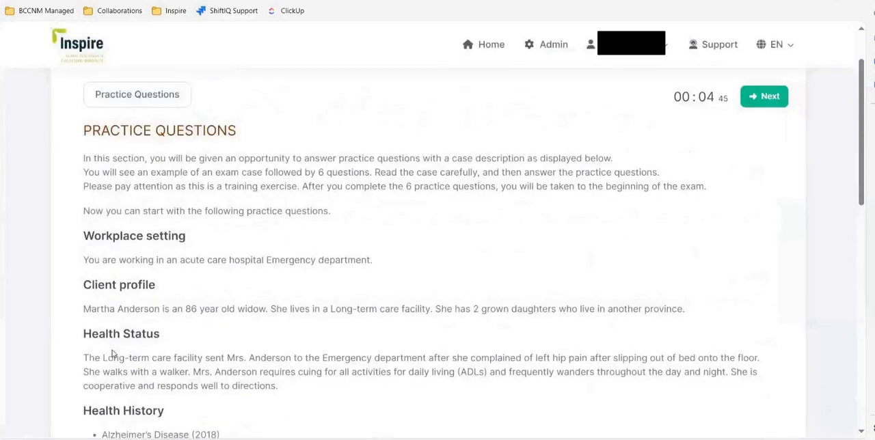
Answer Question 5 with the word 'activities' and continue to Question 6
click(763, 95)
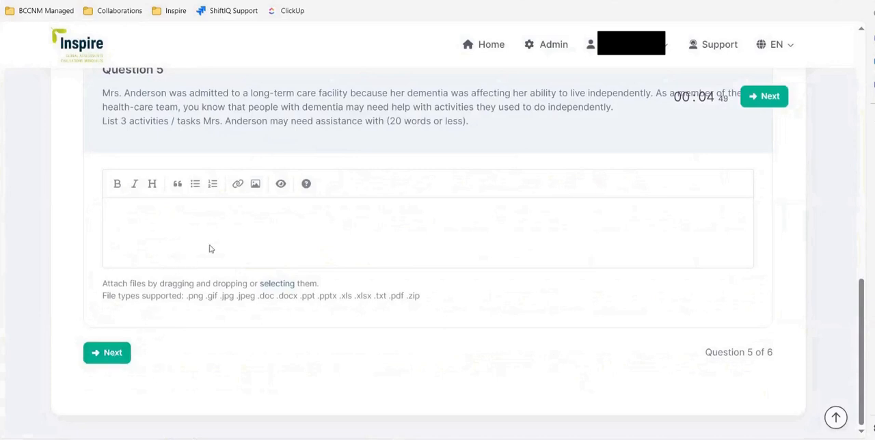
mouse_move(219, 239)
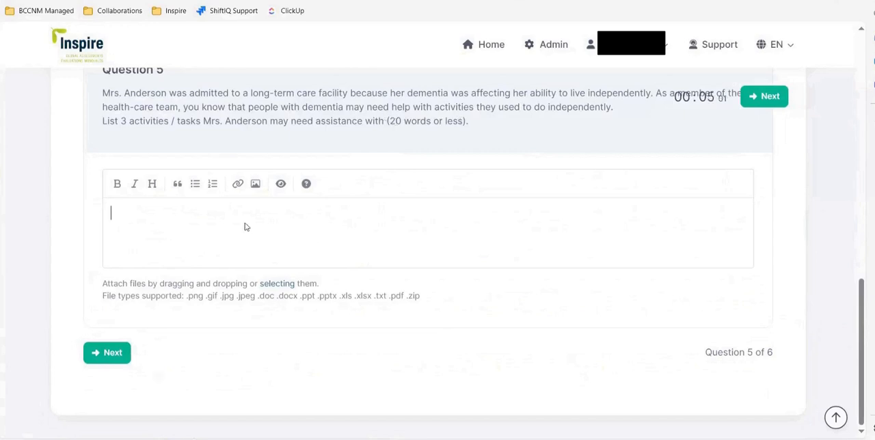
text(a)
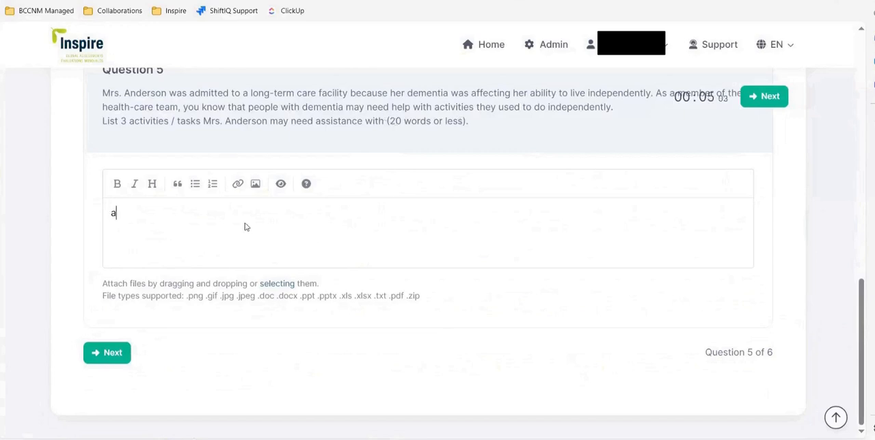
text(cti)
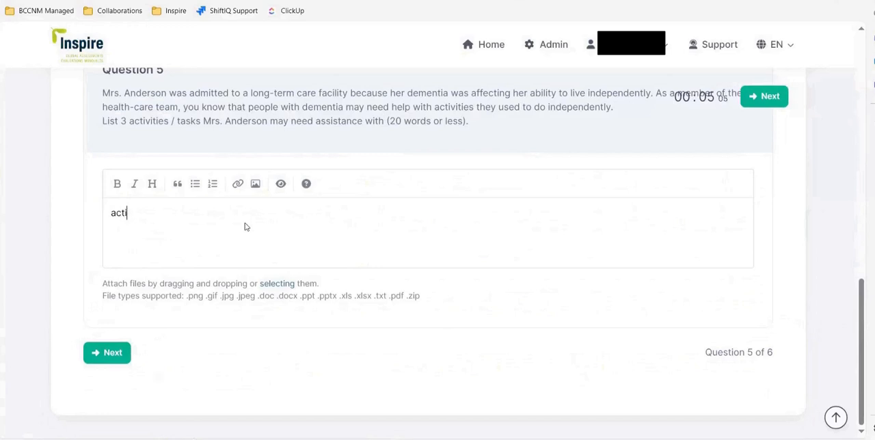
text(vities)
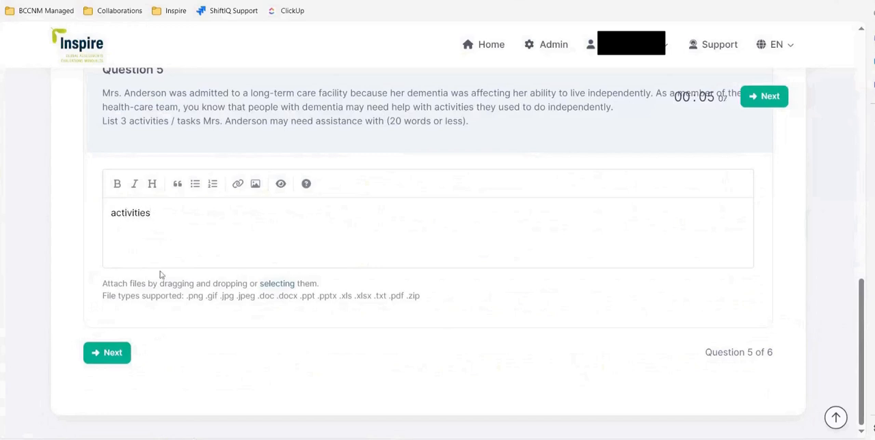
click(107, 352)
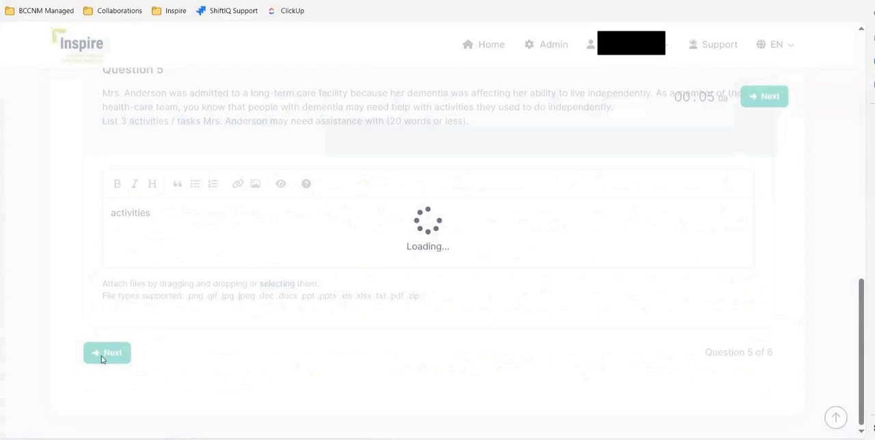
Record and save a spoken response to Question 6, using attempt 1 of 3
click(107, 353)
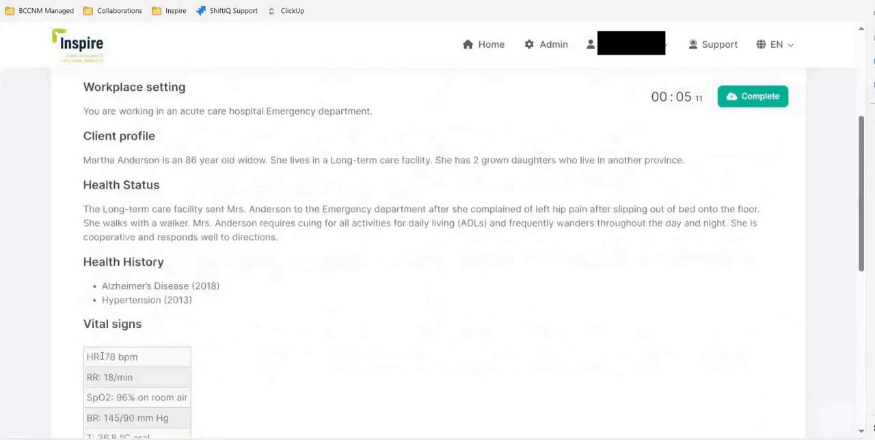
scroll(down, 3)
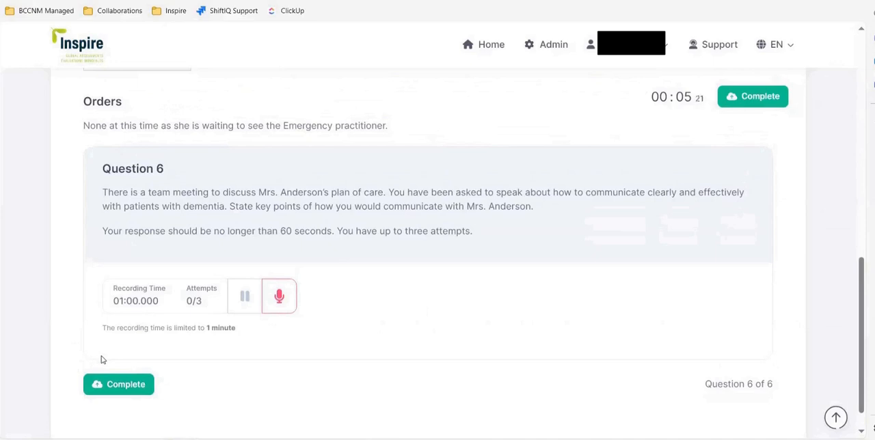
mouse_move(292, 244)
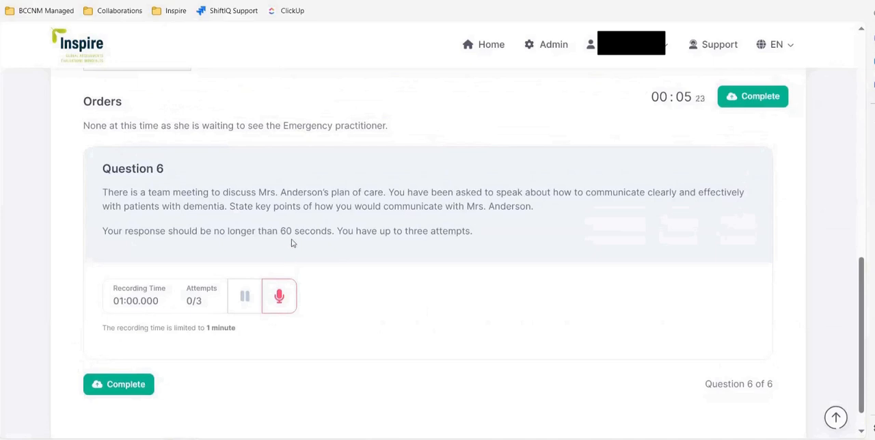
mouse_move(314, 228)
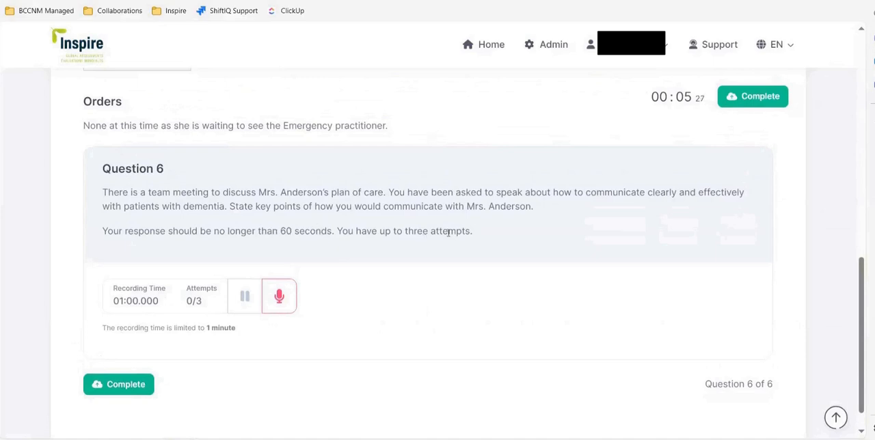
mouse_move(279, 296)
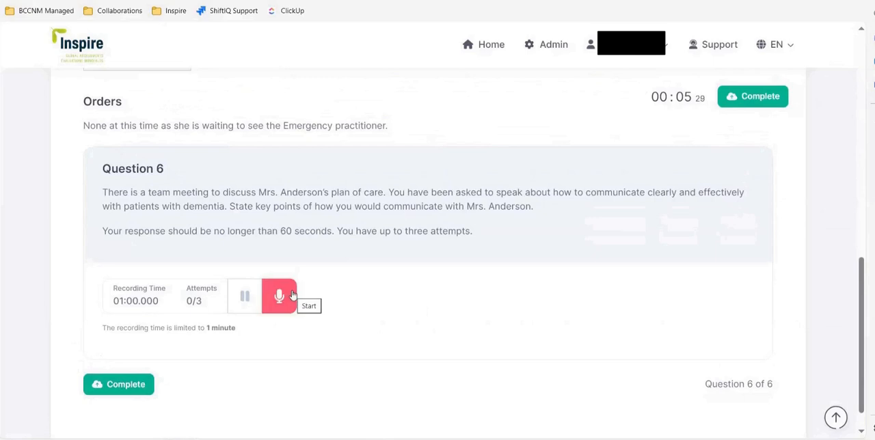
click(279, 295)
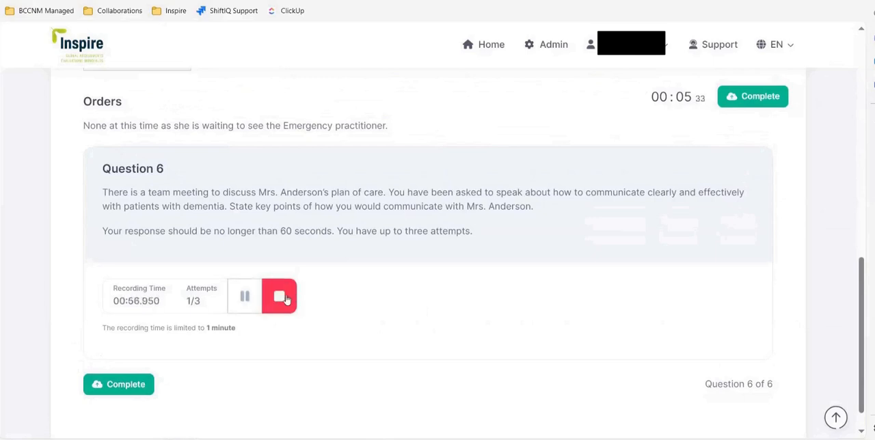
click(279, 295)
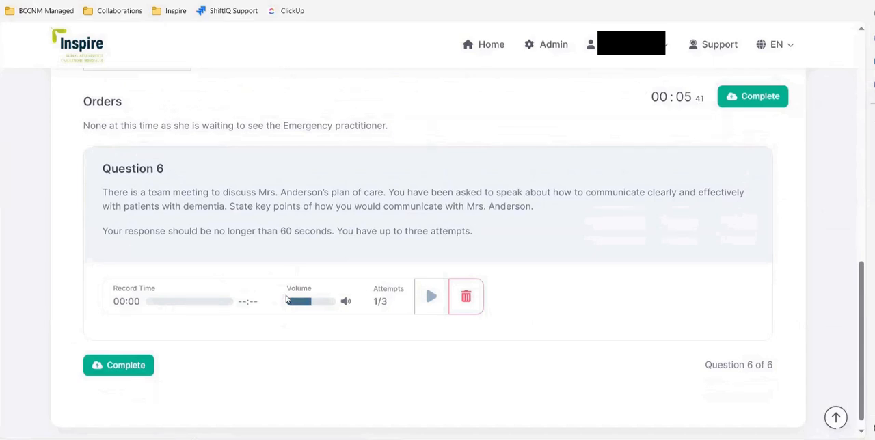
mouse_move(465, 295)
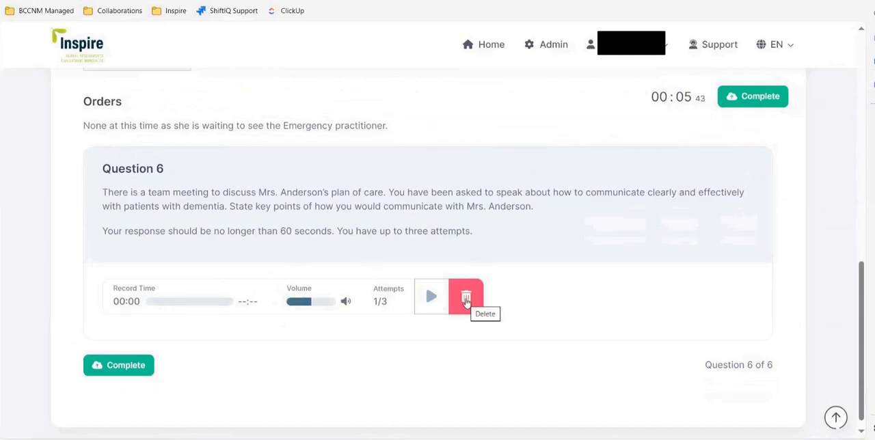
mouse_move(304, 307)
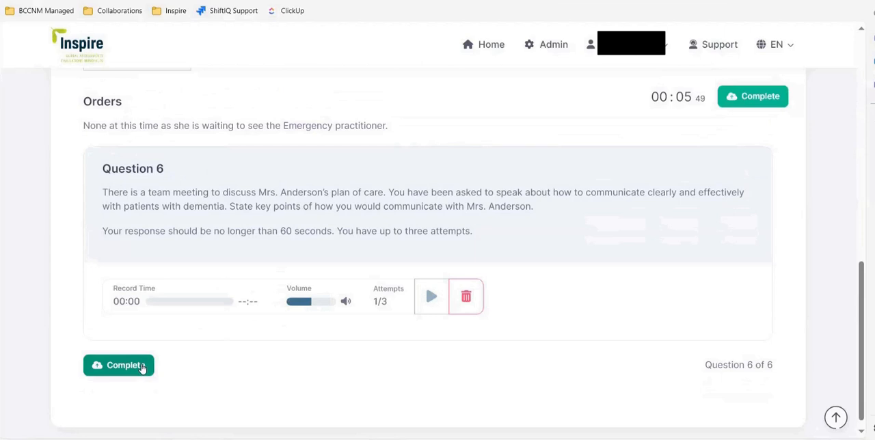
Complete the practice exam and confirm the submission
click(118, 365)
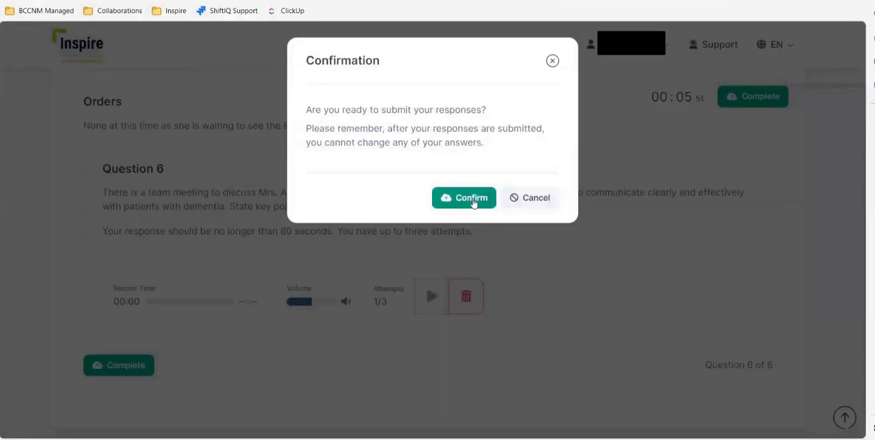
click(464, 197)
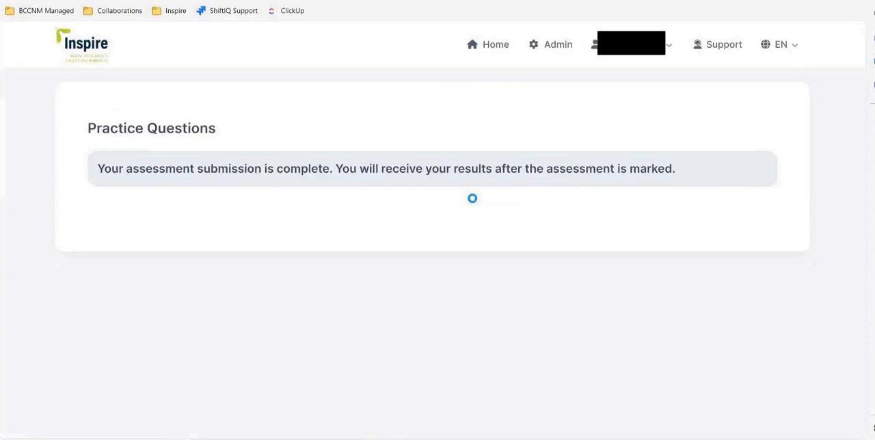
mouse_move(430, 287)
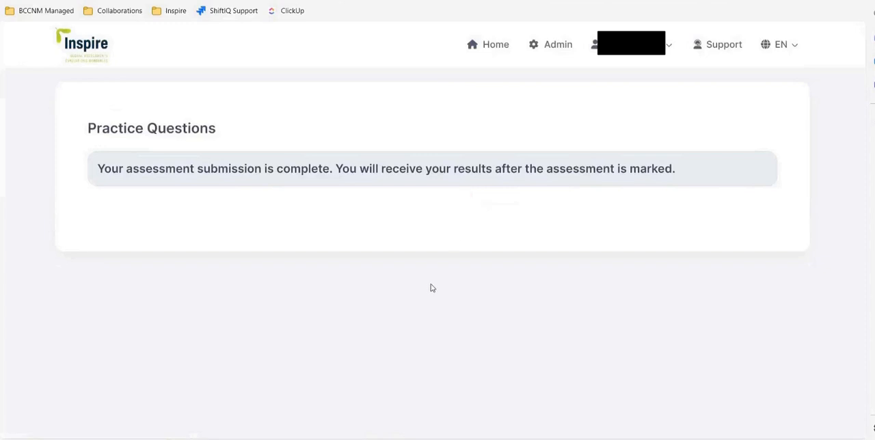
mouse_move(421, 66)
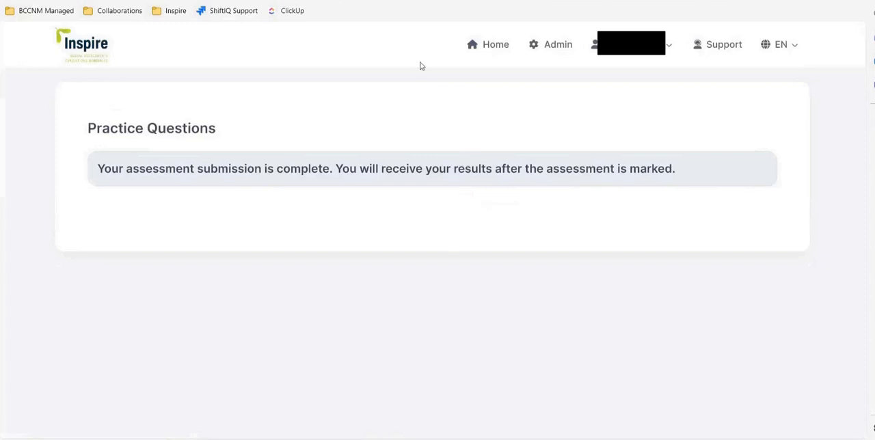